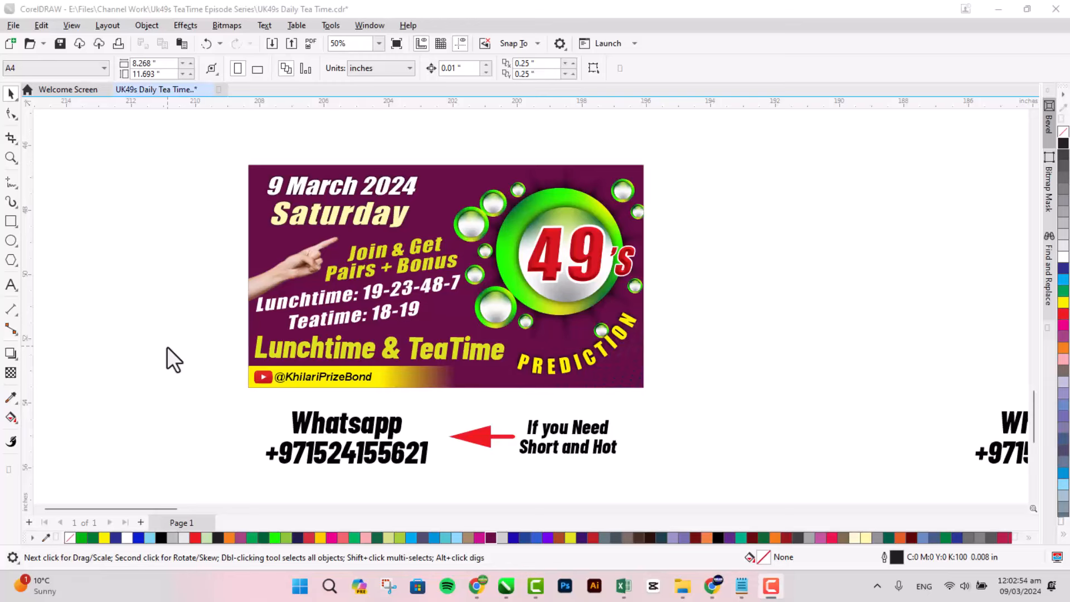
{"action": "mouse_move", "coordinate": [311, 334]}
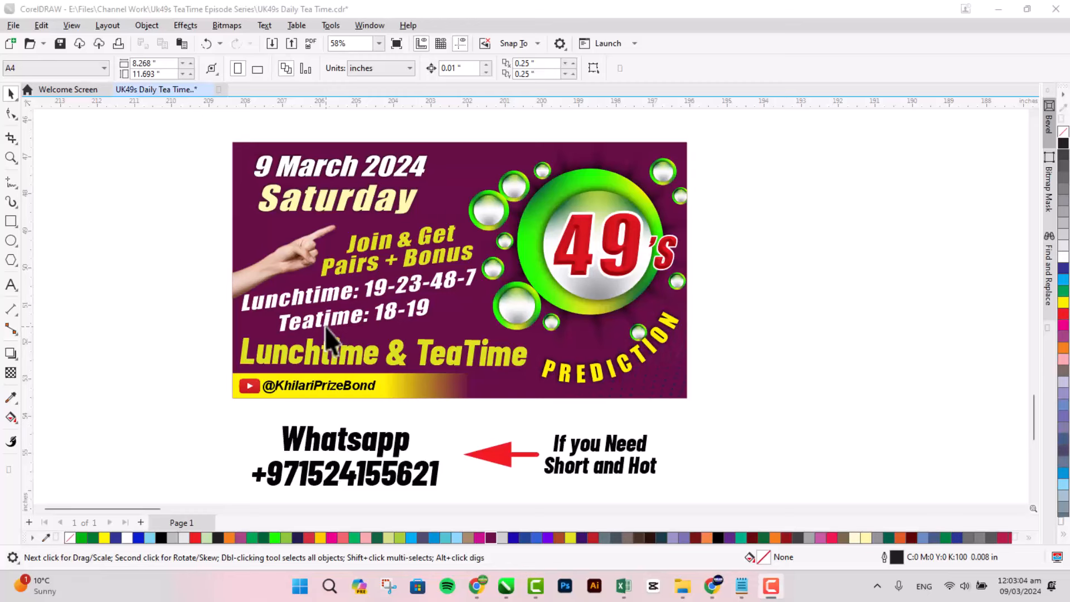
{"action": "mouse_move", "coordinate": [229, 372]}
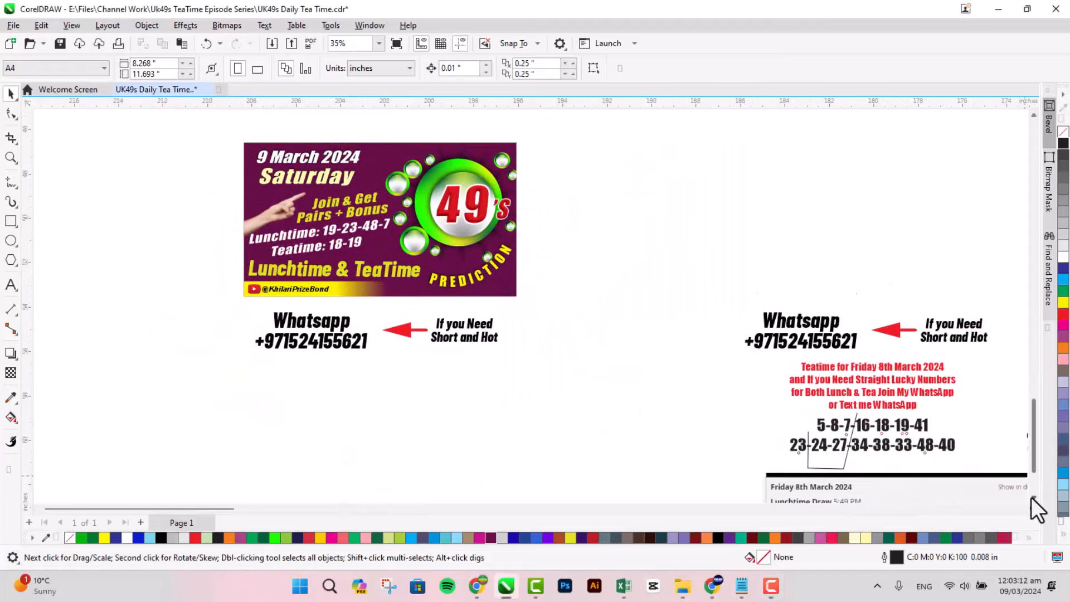
Bring the draw results into view below the predictions and switch to the Freehand tool
{"action": "scroll", "scroll_direction": "down", "scroll_amount": 3}
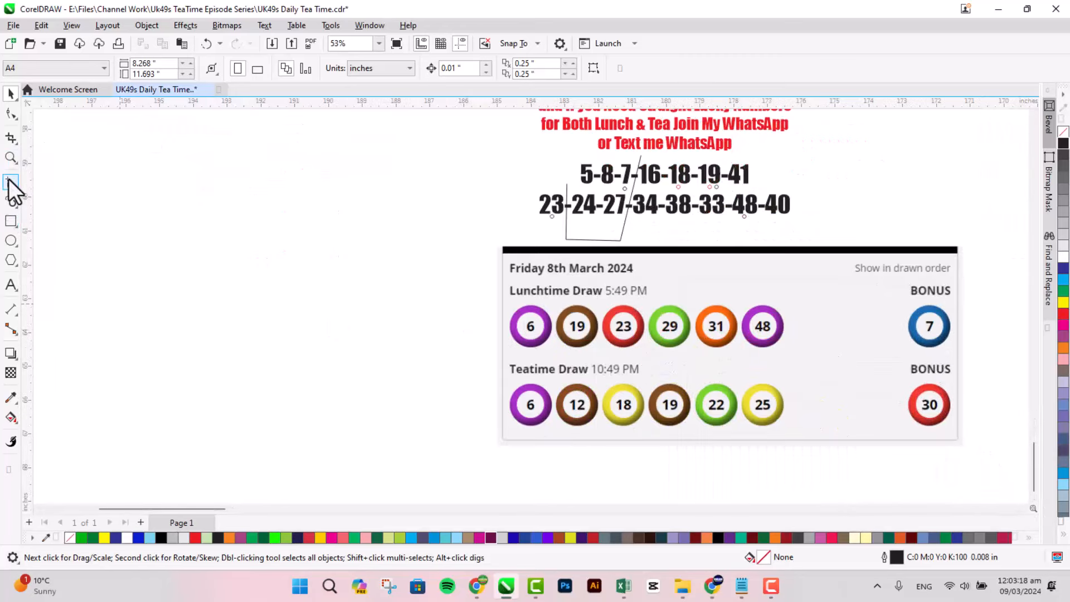
{"action": "left_click", "coordinate": [11, 182]}
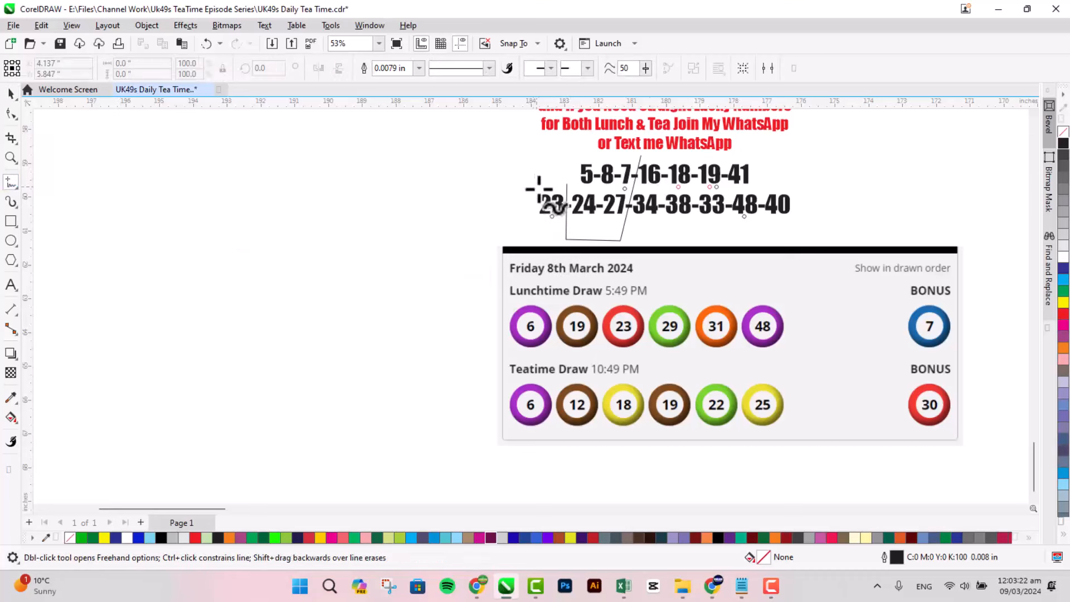
Circle predicted 23 and 48 and join each to its matching Lunchtime Draw ball
{"action": "left_click_drag", "start_coordinate": [539, 205], "coordinate": [559, 204]}
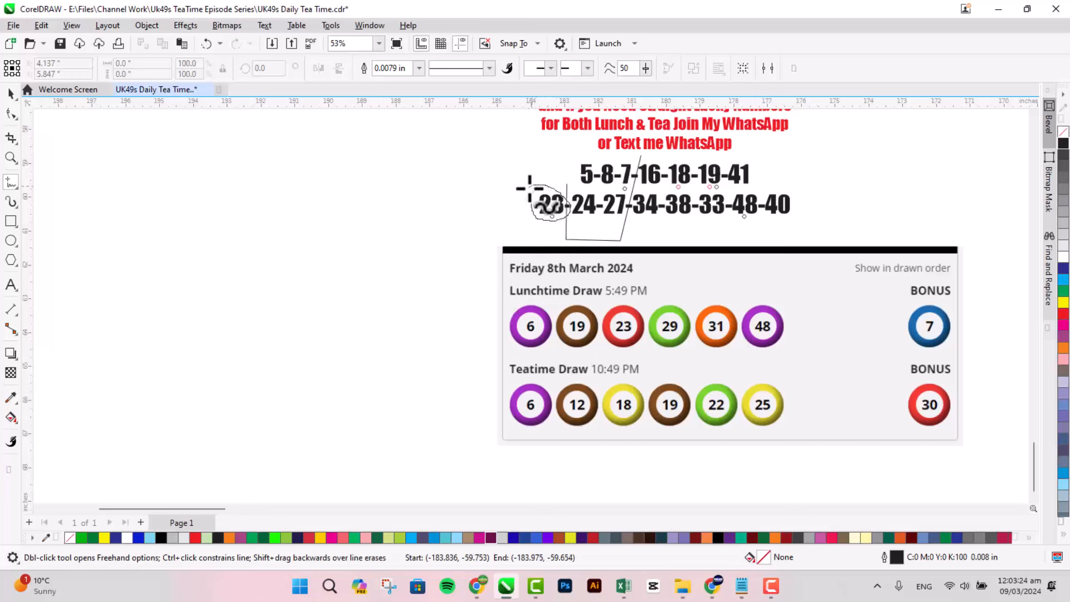
{"action": "left_click_drag", "start_coordinate": [525, 191], "coordinate": [553, 246]}
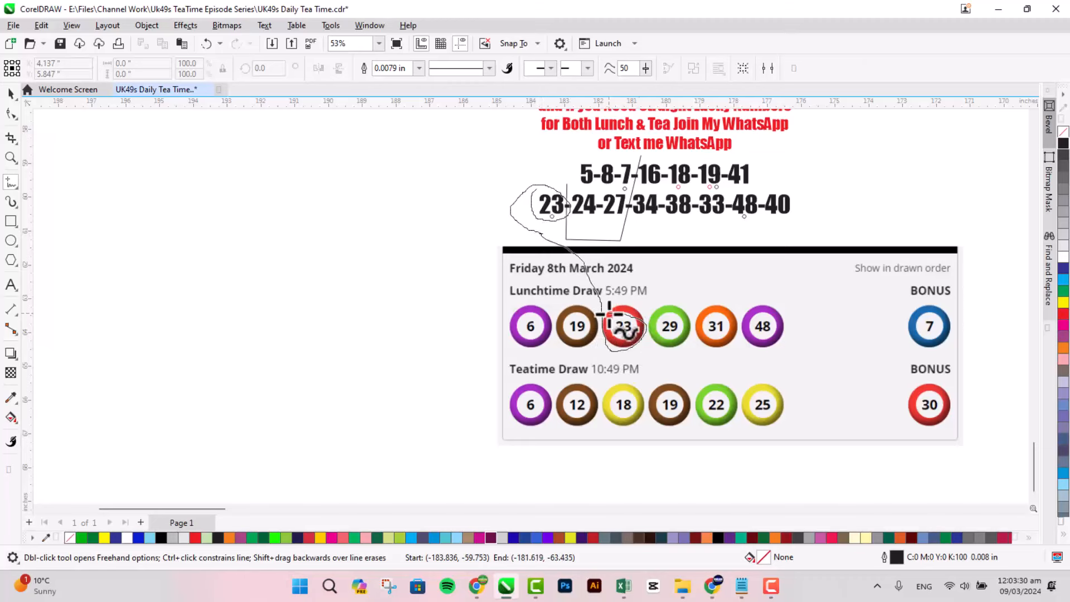
{"action": "left_click", "coordinate": [622, 326]}
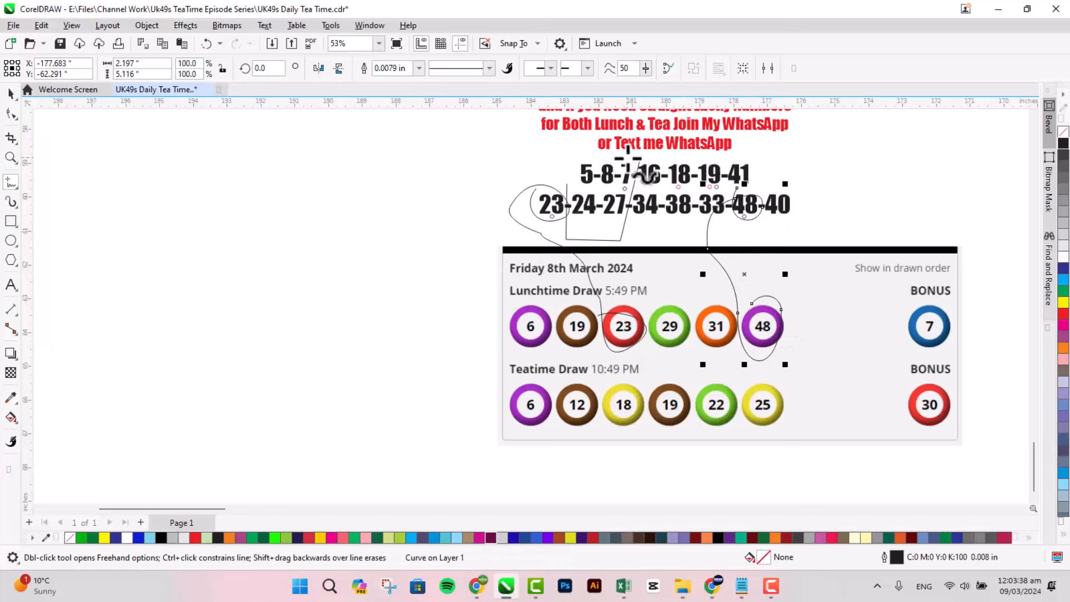
Circle predicted 19 and 7, linking them to the lunchtime 19, bonus 7 and teatime 19 balls
{"action": "left_click_drag", "start_coordinate": [617, 174], "coordinate": [962, 314]}
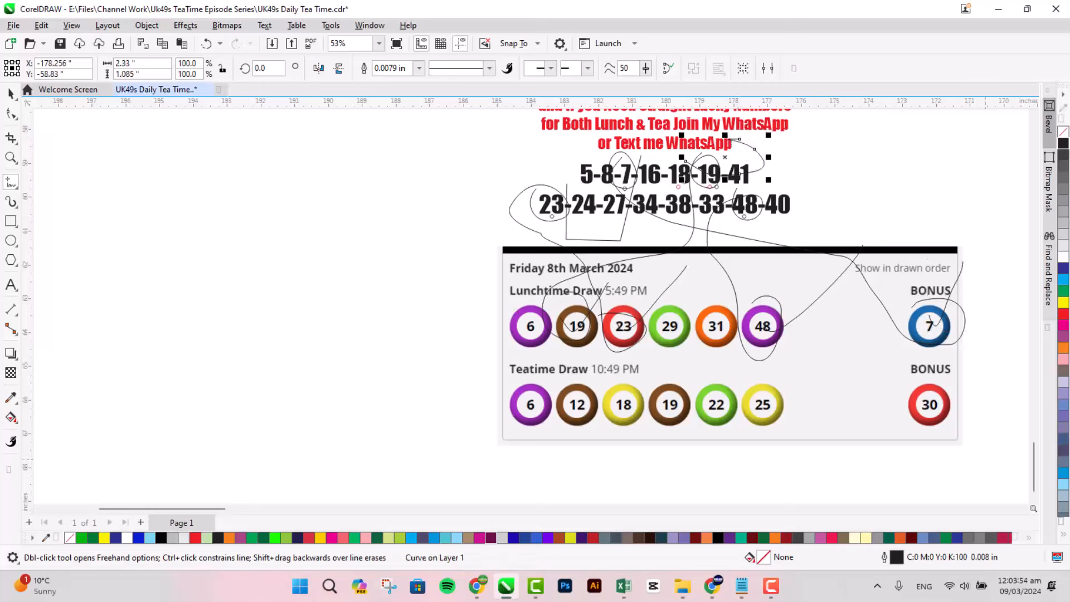
{"action": "left_click_drag", "start_coordinate": [709, 164], "coordinate": [743, 185]}
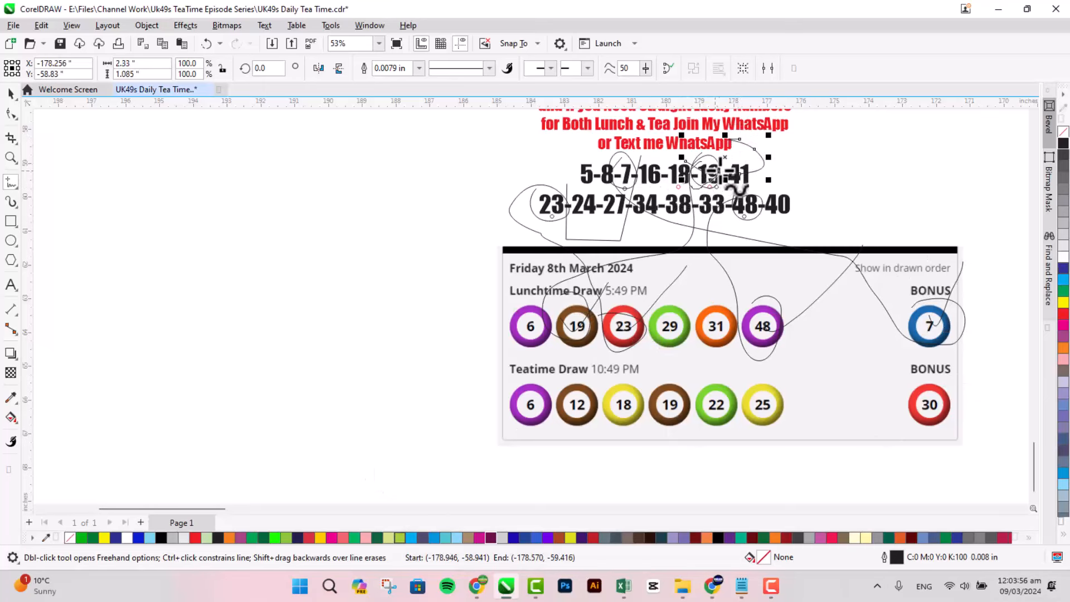
{"action": "left_click_drag", "start_coordinate": [710, 171], "coordinate": [669, 436]}
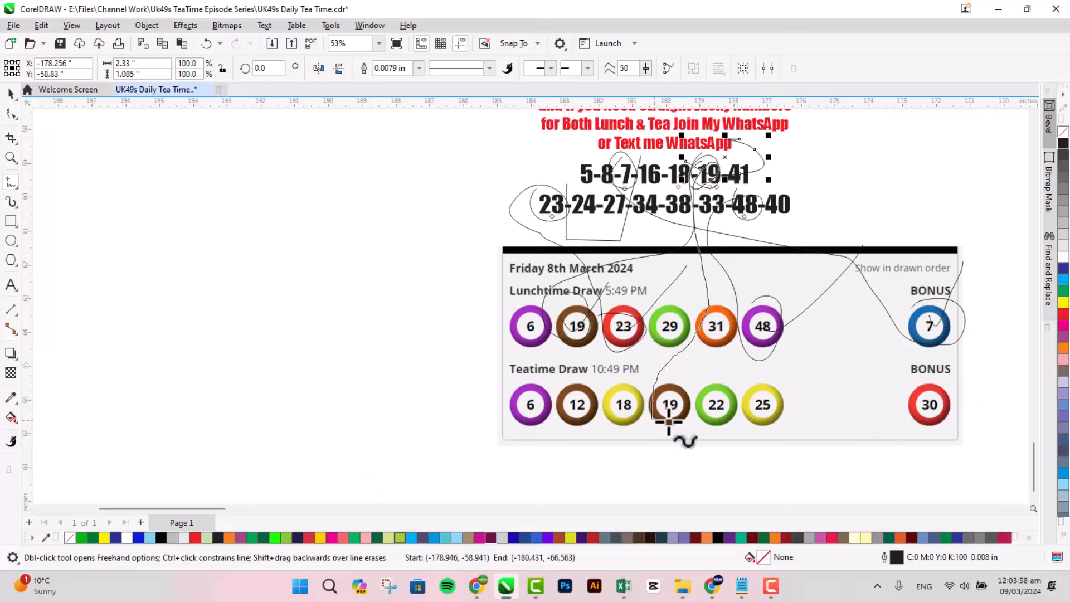